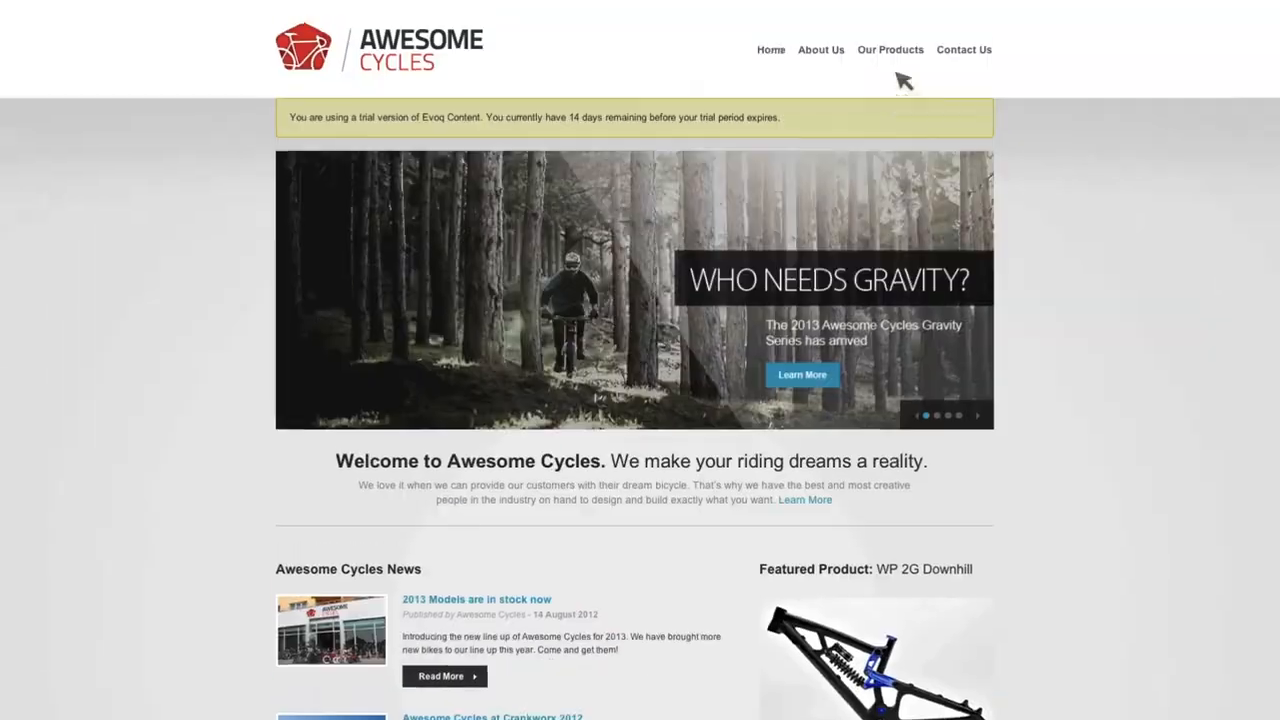
Step: Browse the About Us page, then submit the Evoq Content trial sign-up form to reach the welcome dialog
{"action": "left_click", "coordinate": [821, 49]}
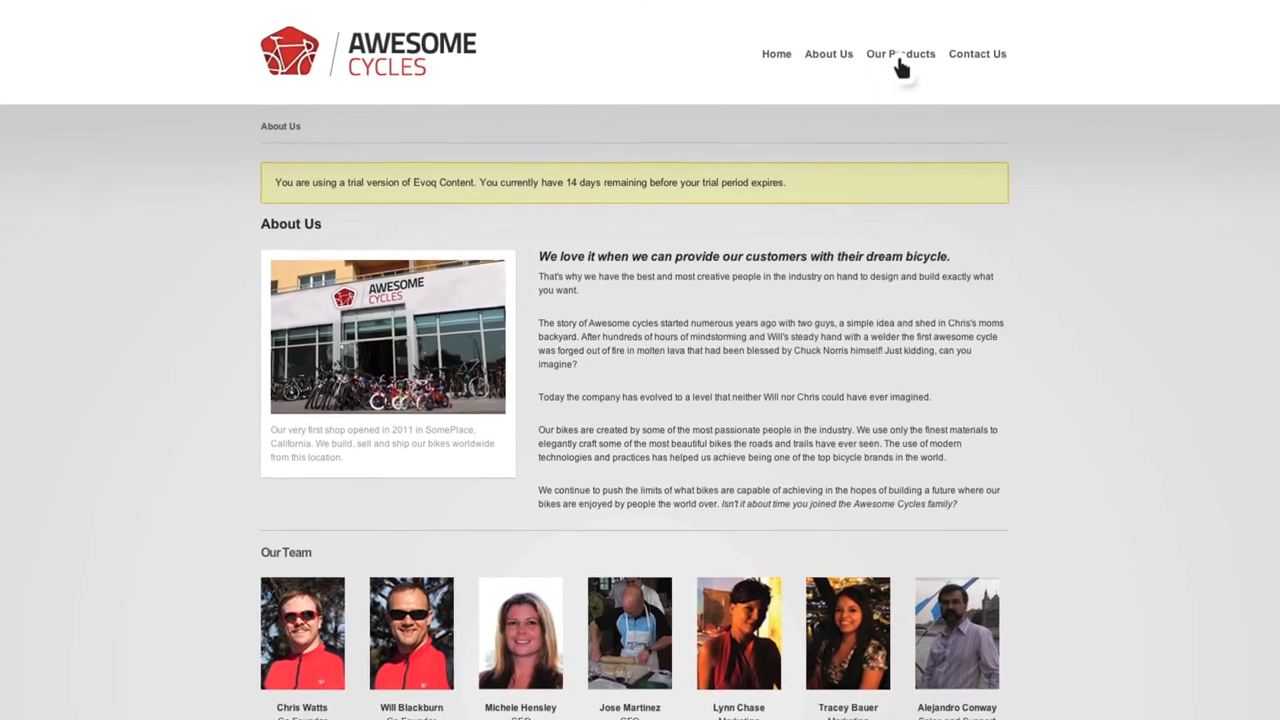
{"action": "left_click", "coordinate": [977, 54]}
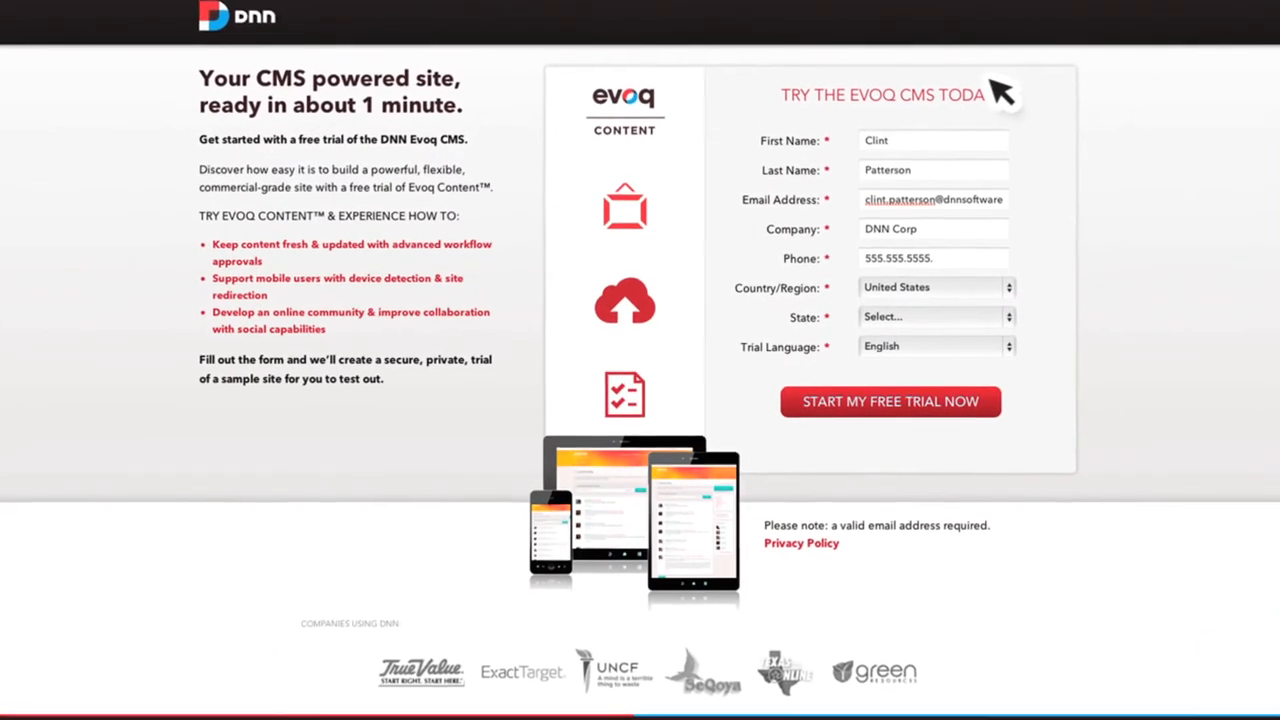
{"action": "left_click", "coordinate": [890, 401]}
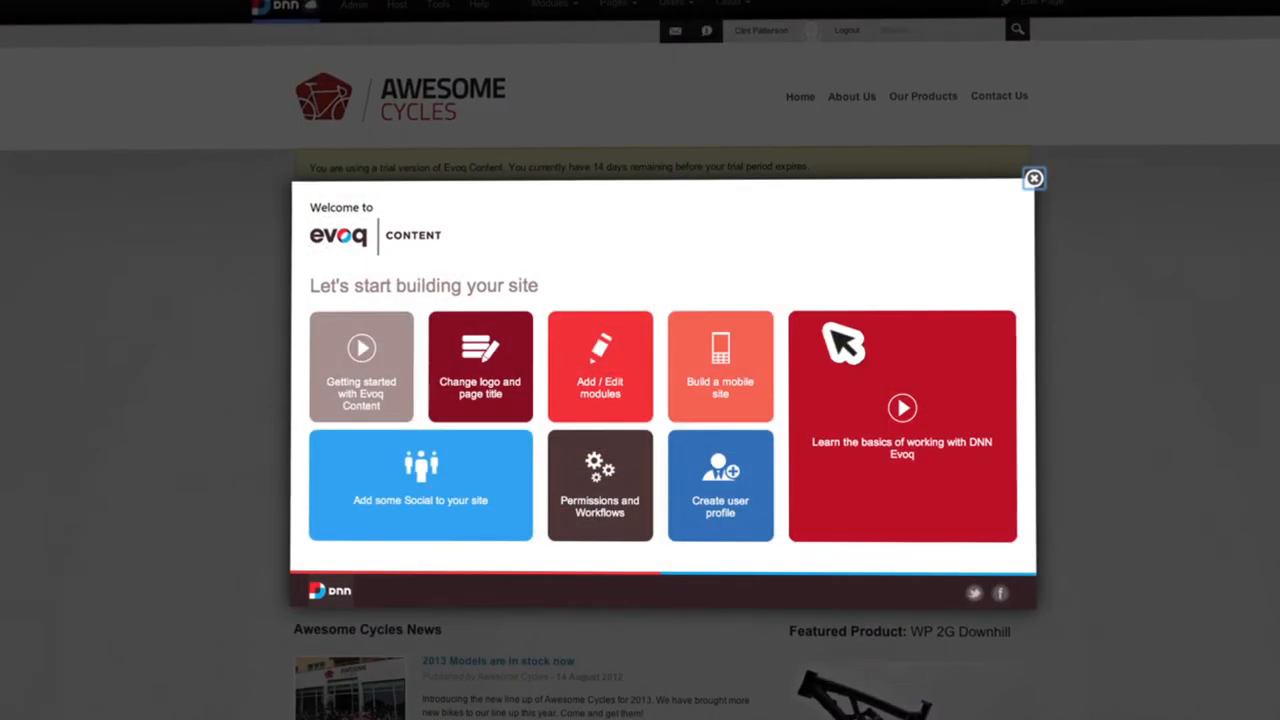